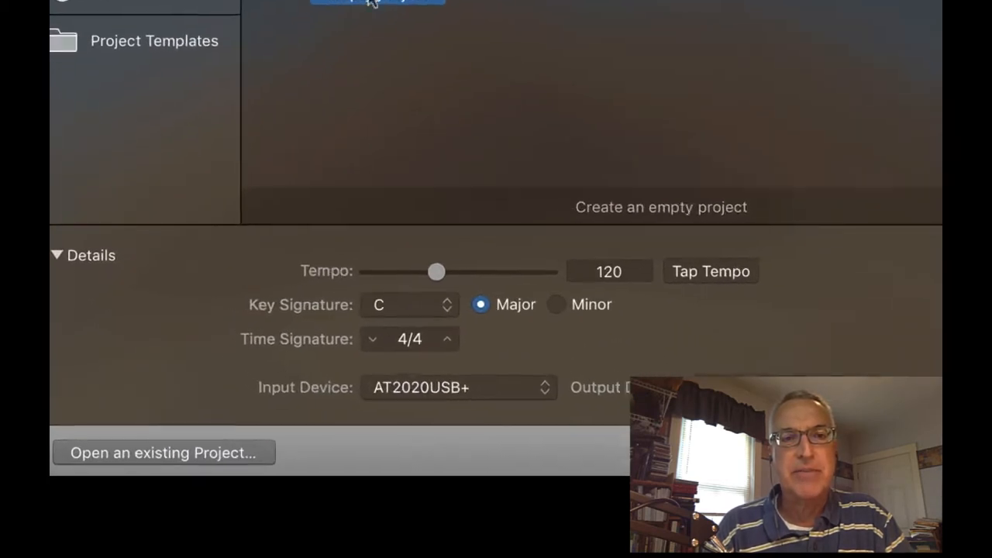
- Create an empty project with tempo 86 and key signature B♭ major
{"action": "left_click_drag", "start_coordinate": [436, 271], "coordinate": [426, 269]}
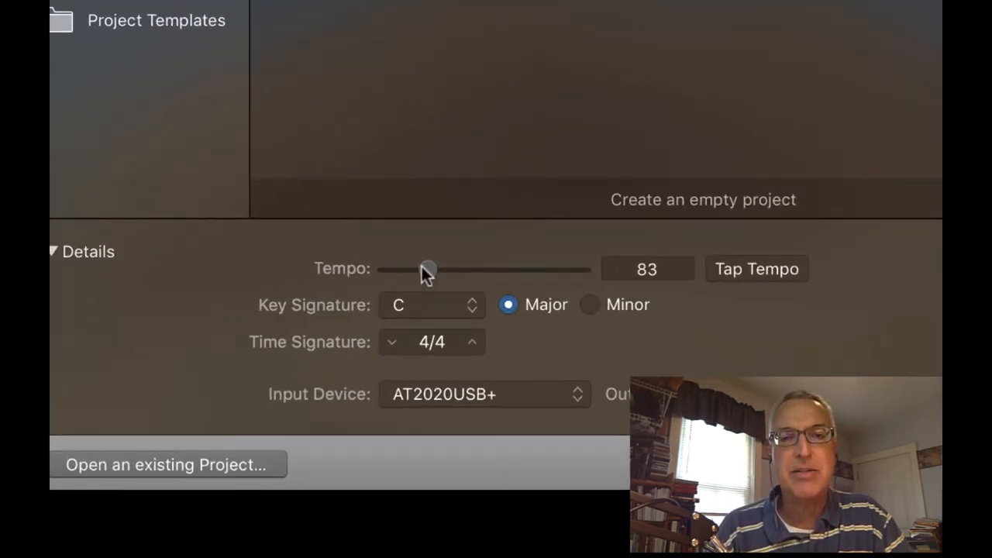
{"action": "left_click_drag", "start_coordinate": [428, 269], "coordinate": [431, 269]}
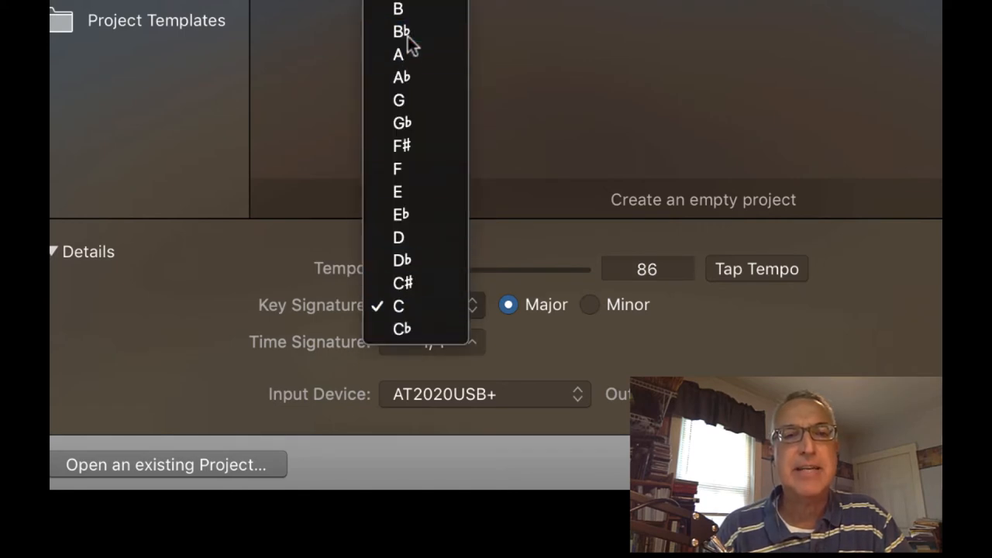
{"action": "left_click", "coordinate": [400, 31]}
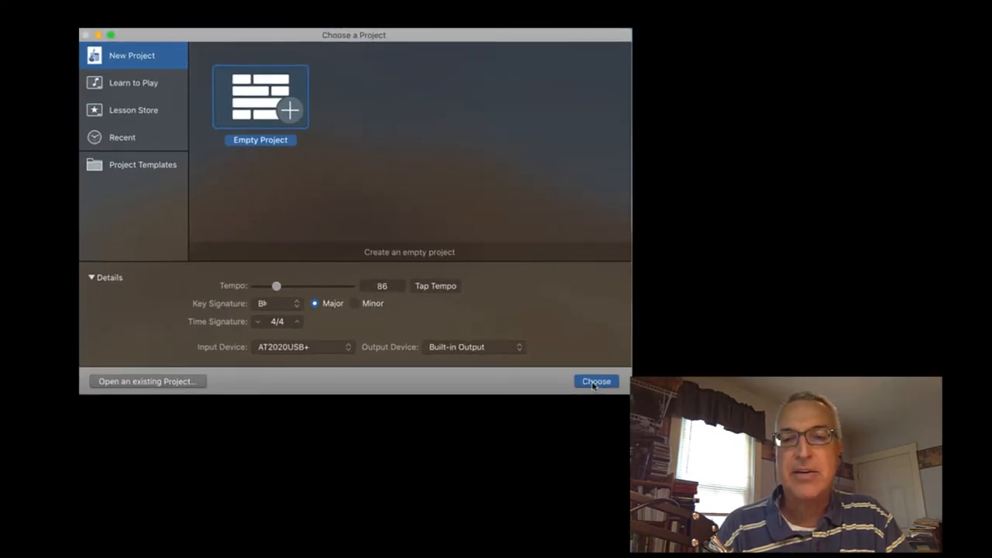
{"action": "left_click", "coordinate": [596, 381]}
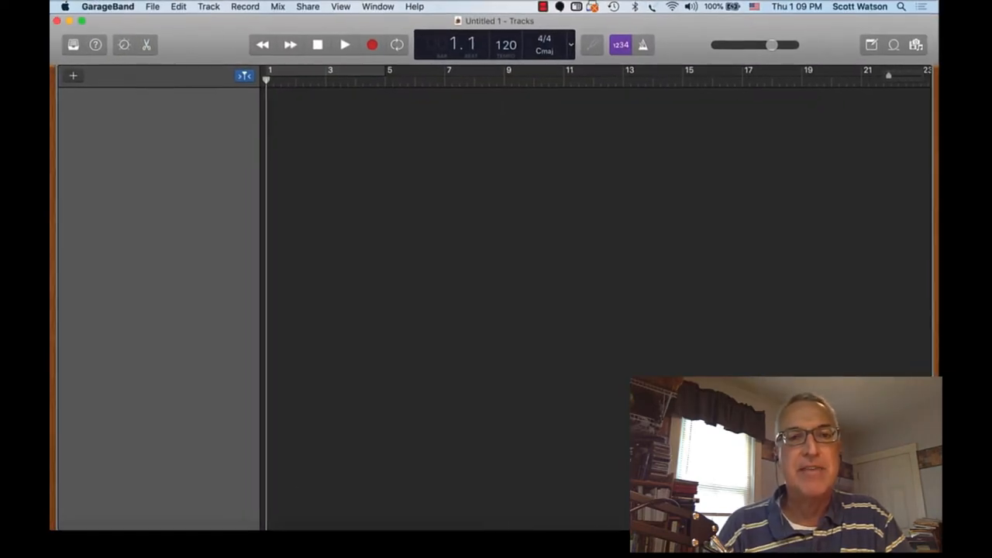
- Create a Software Instrument track using the Classic Electric Piano sound
{"action": "left_click", "coordinate": [73, 75]}
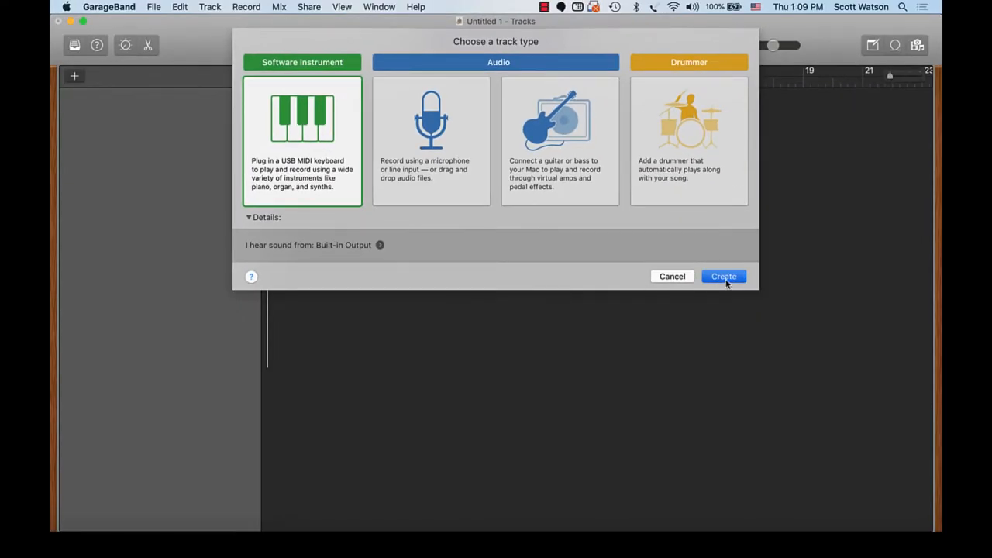
{"action": "left_click", "coordinate": [724, 276]}
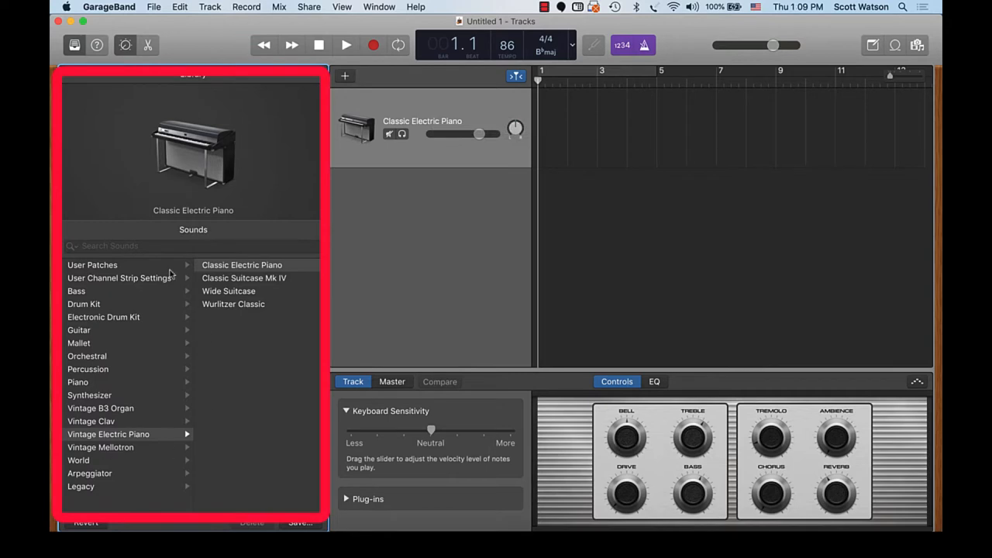
{"action": "mouse_move", "coordinate": [204, 438]}
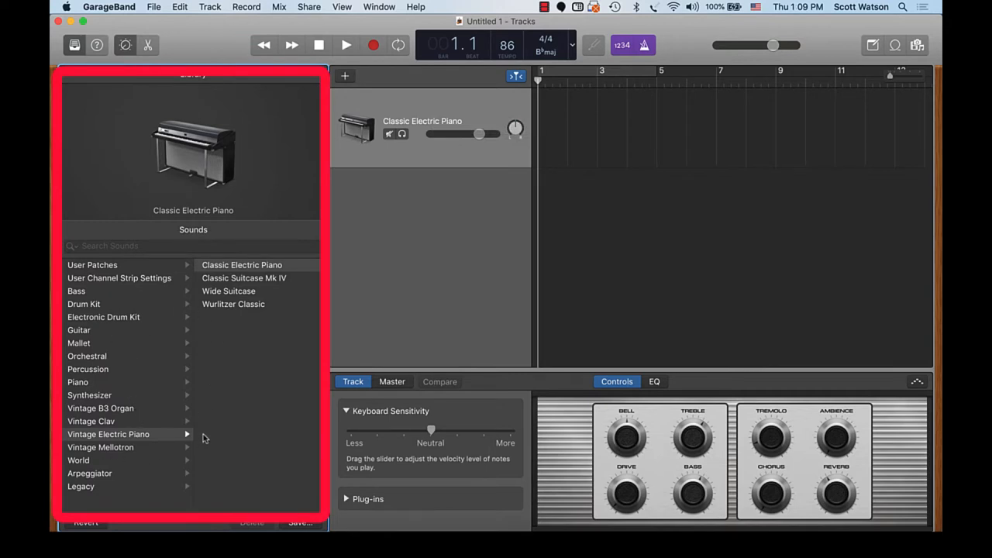
{"action": "mouse_move", "coordinate": [155, 408]}
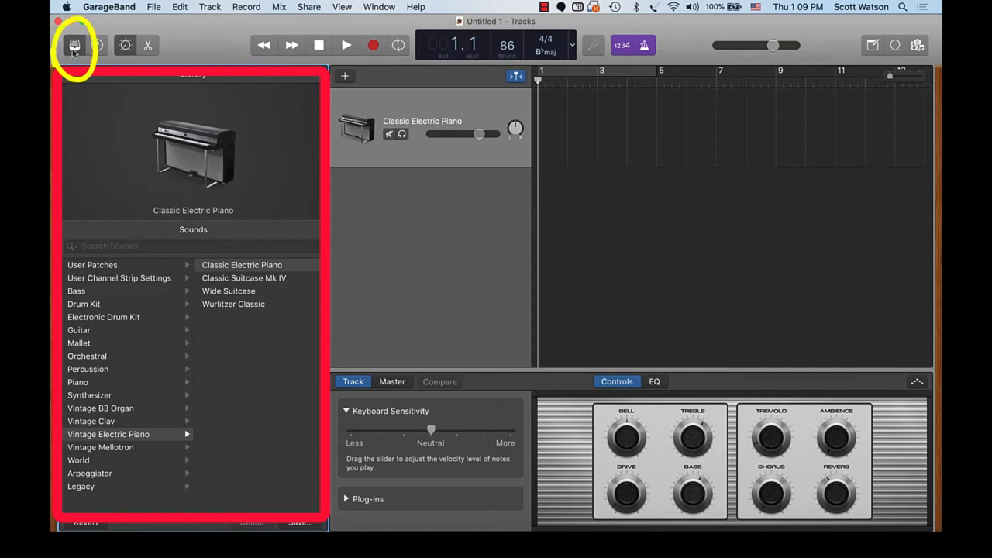
{"action": "left_click", "coordinate": [75, 44]}
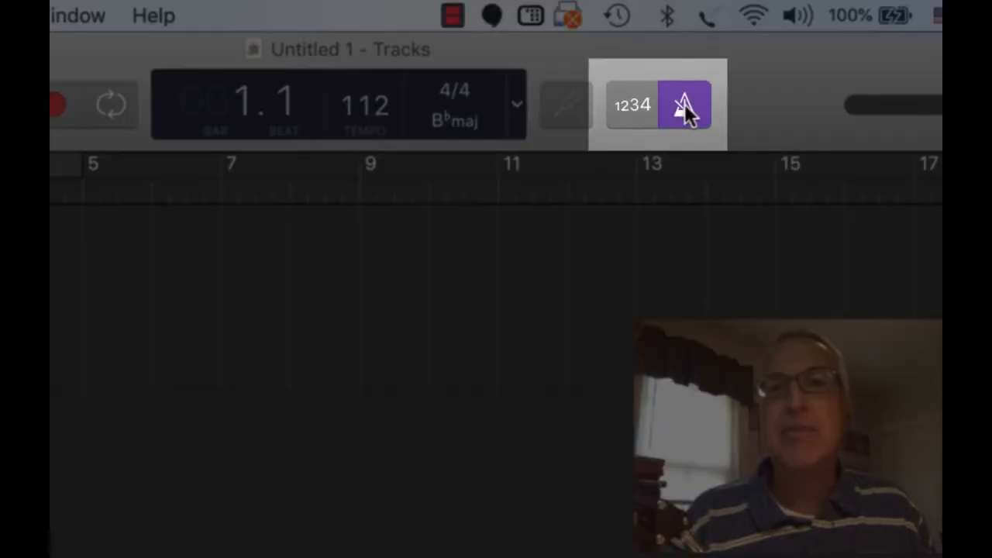
{"action": "mouse_move", "coordinate": [651, 143]}
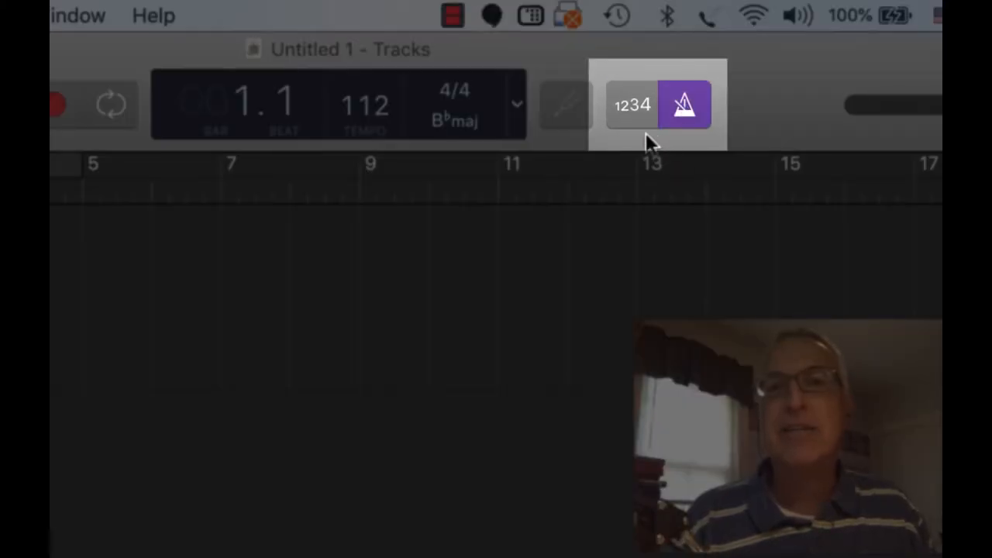
- Enable the 1234 count-in alongside the metronome in the control bar
{"action": "left_click", "coordinate": [631, 105]}
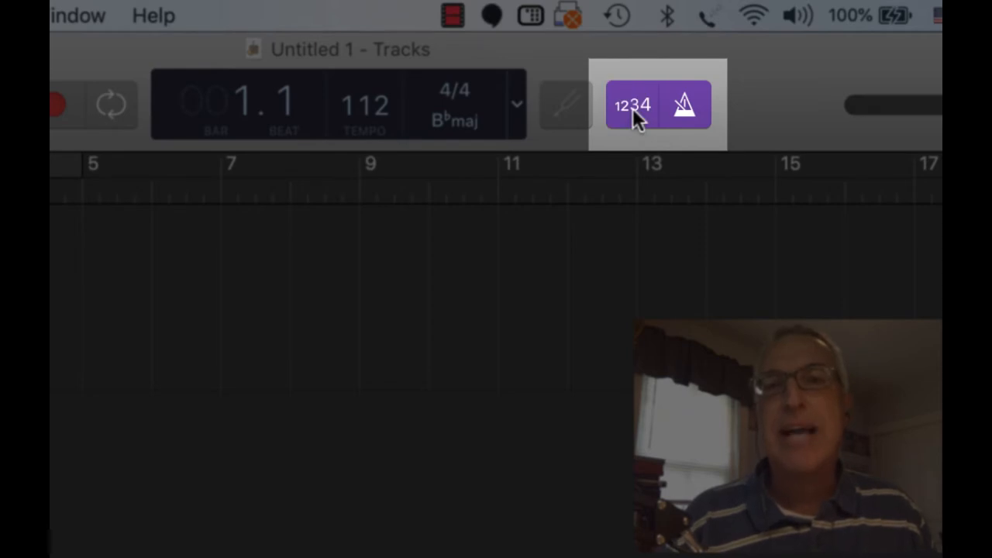
{"action": "mouse_move", "coordinate": [632, 139]}
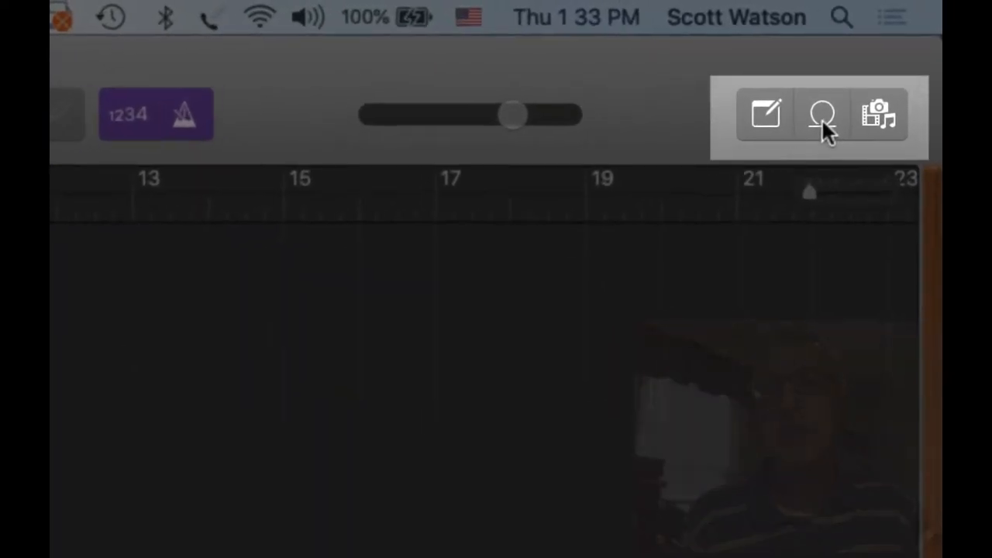
- Add the Quincy drummer track from the Loop Browser, preview it briefly, and close the browser
{"action": "left_click", "coordinate": [824, 114]}
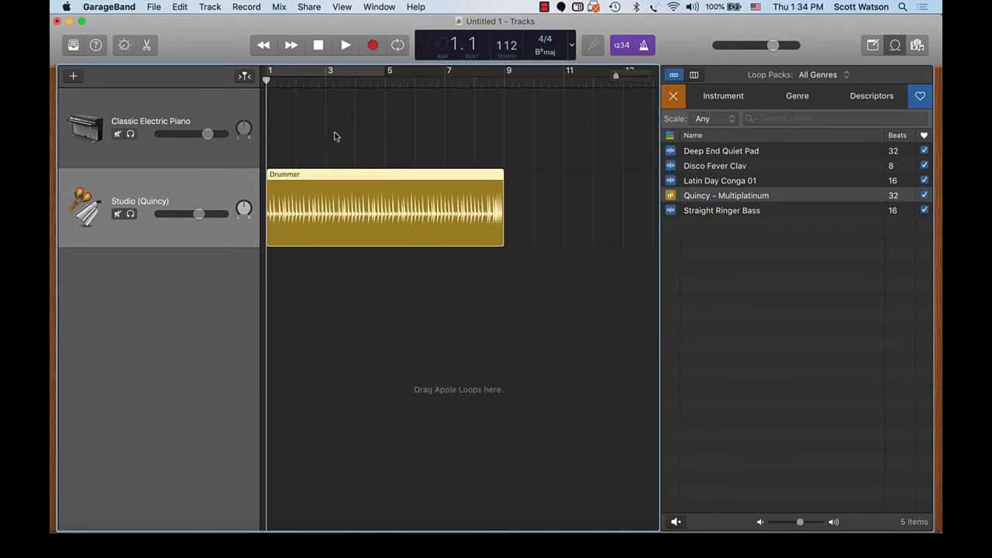
{"action": "left_click", "coordinate": [345, 45]}
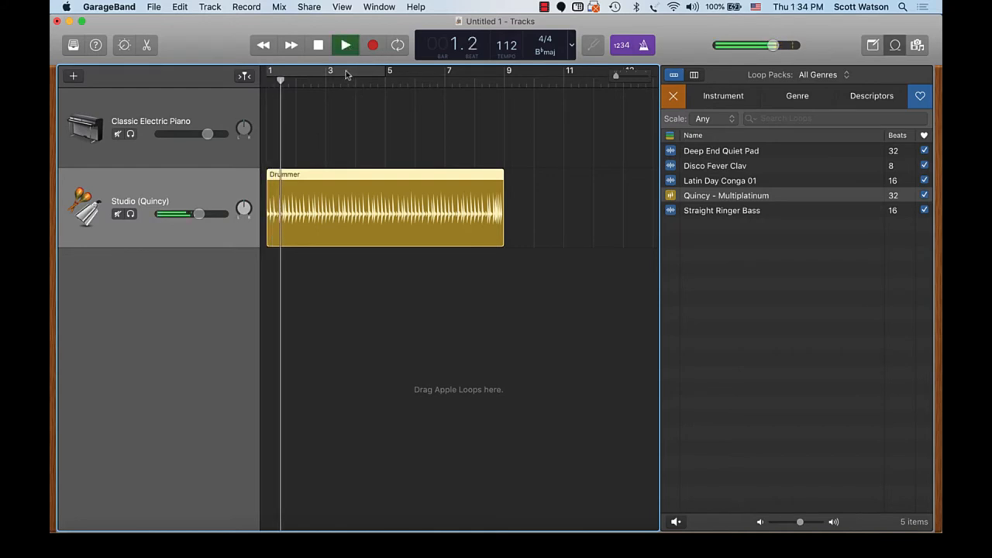
{"action": "left_click", "coordinate": [345, 45]}
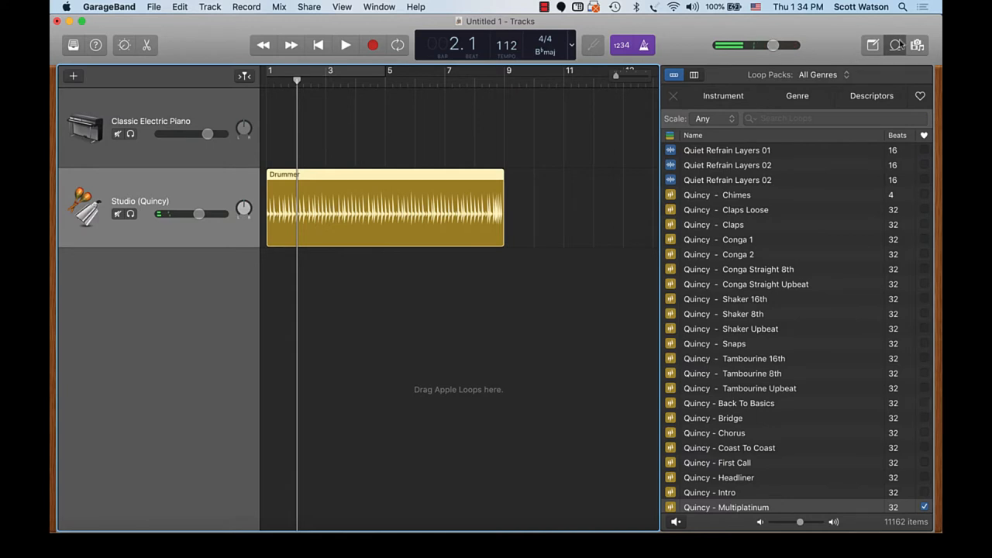
{"action": "left_click", "coordinate": [895, 44]}
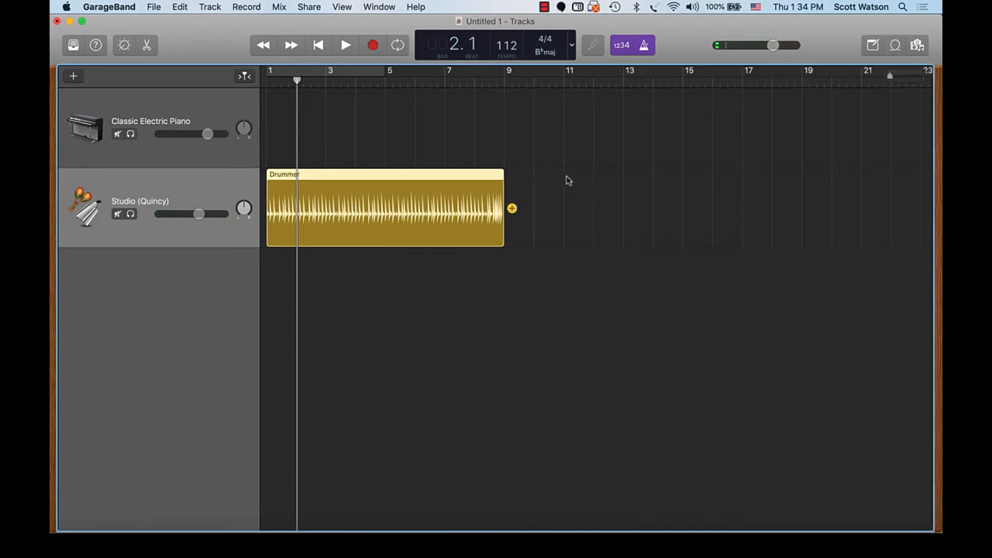
- Loop the Drummer region out to bar 23 and record an electric piano part
{"action": "left_click_drag", "start_coordinate": [504, 208], "coordinate": [915, 208]}
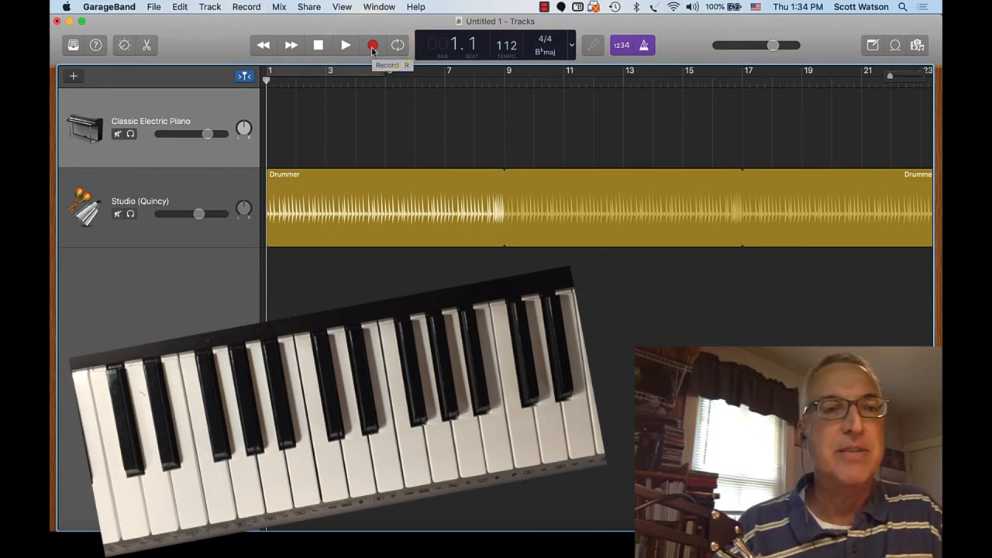
{"action": "left_click", "coordinate": [345, 44]}
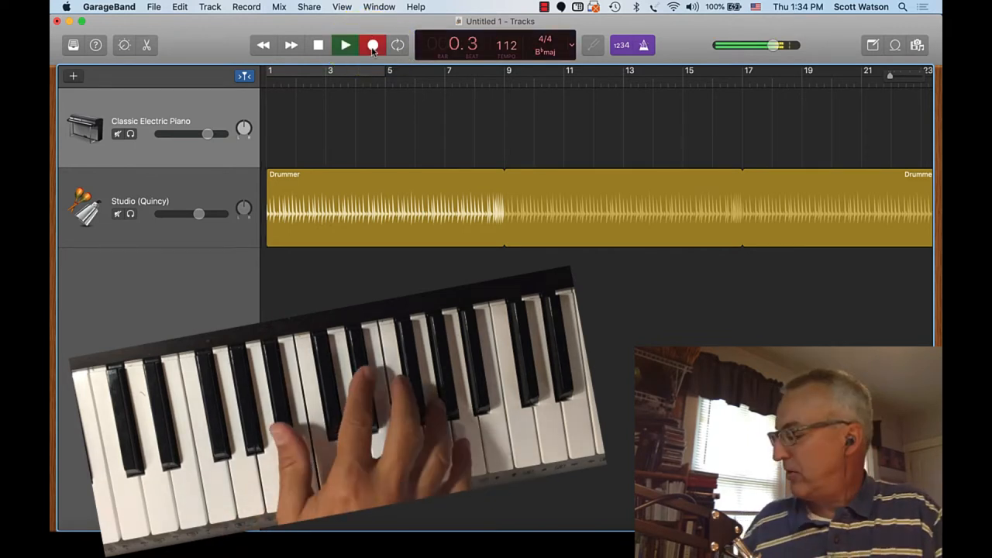
{"action": "left_click", "coordinate": [373, 44]}
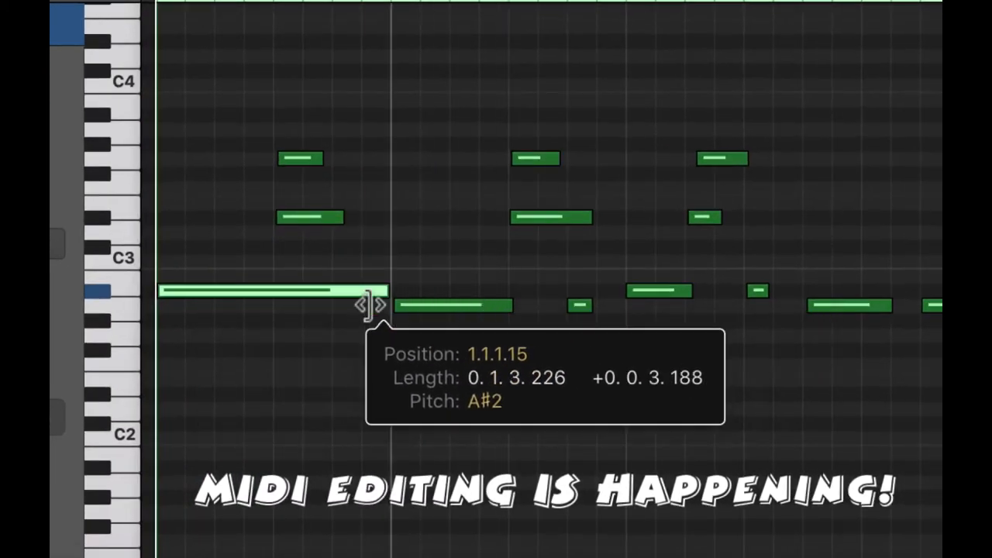
- Resize the first low A#2 note, adjust its pitch, and set its velocity to 96
{"action": "left_click_drag", "start_coordinate": [380, 290], "coordinate": [272, 291]}
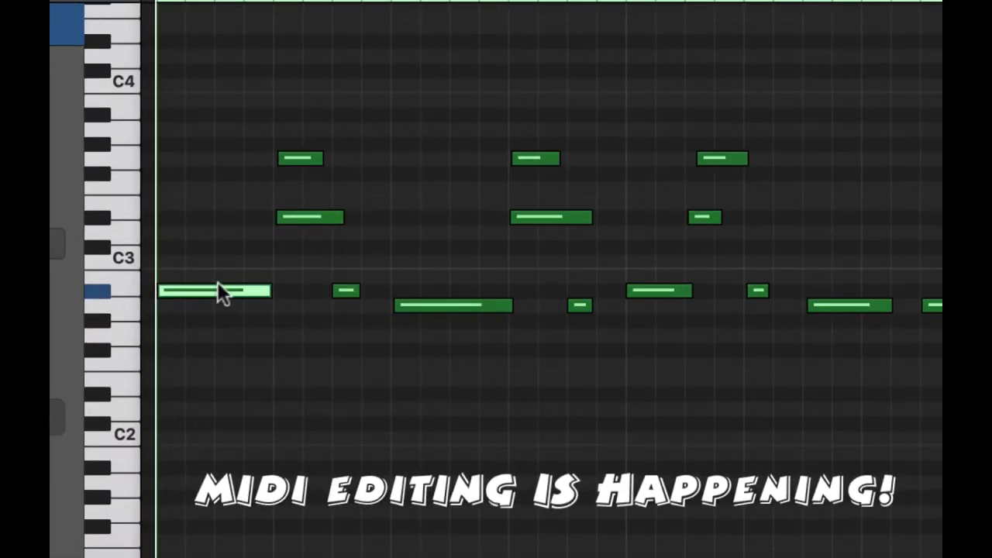
{"action": "left_click_drag", "start_coordinate": [213, 291], "coordinate": [213, 334]}
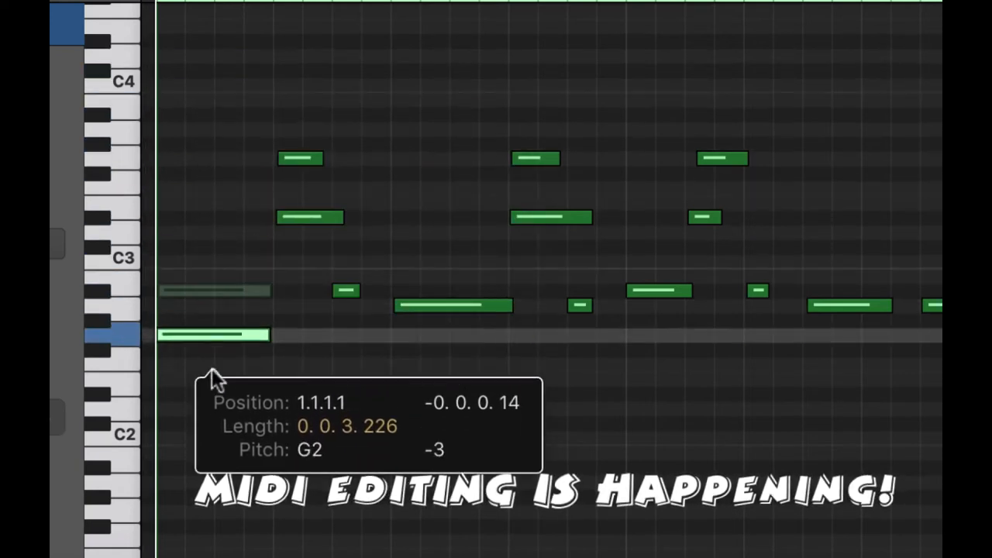
{"action": "left_click_drag", "start_coordinate": [215, 335], "coordinate": [215, 293]}
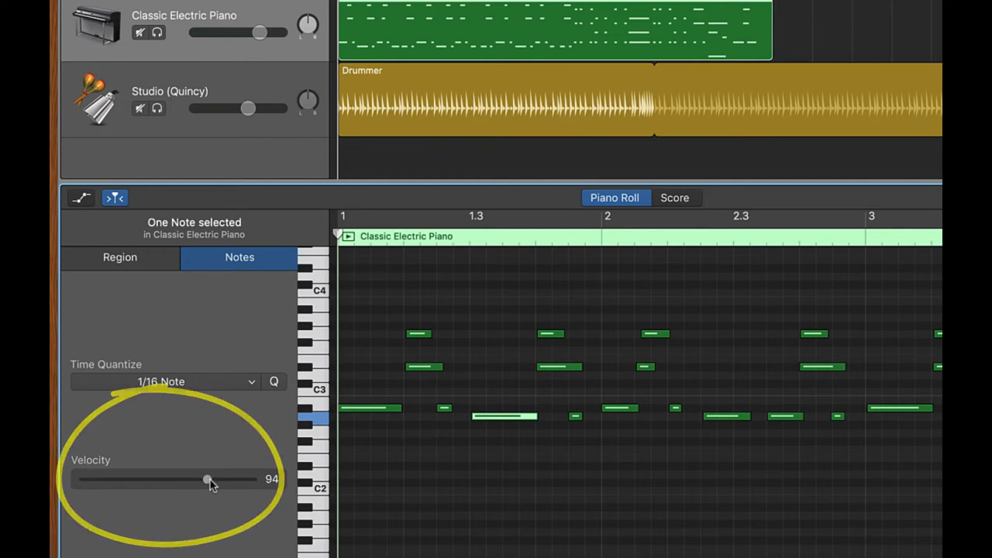
{"action": "left_click_drag", "start_coordinate": [207, 479], "coordinate": [251, 479]}
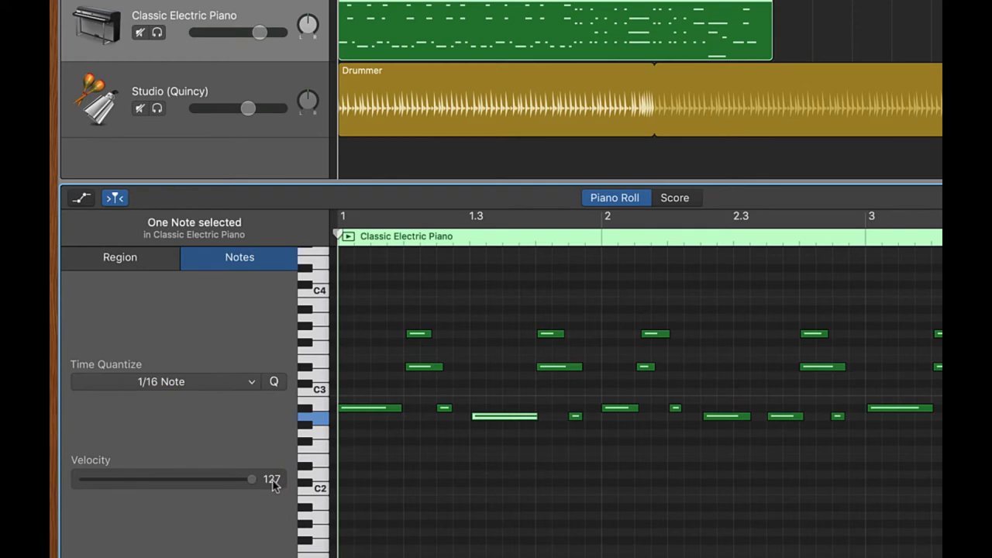
{"action": "left_click_drag", "start_coordinate": [252, 480], "coordinate": [174, 479]}
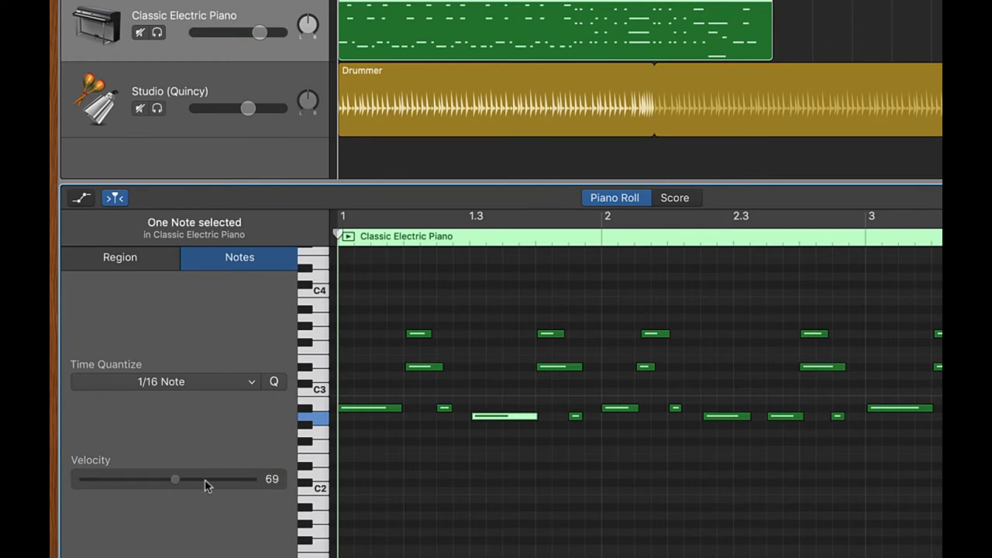
{"action": "left_click_drag", "start_coordinate": [174, 479], "coordinate": [188, 468]}
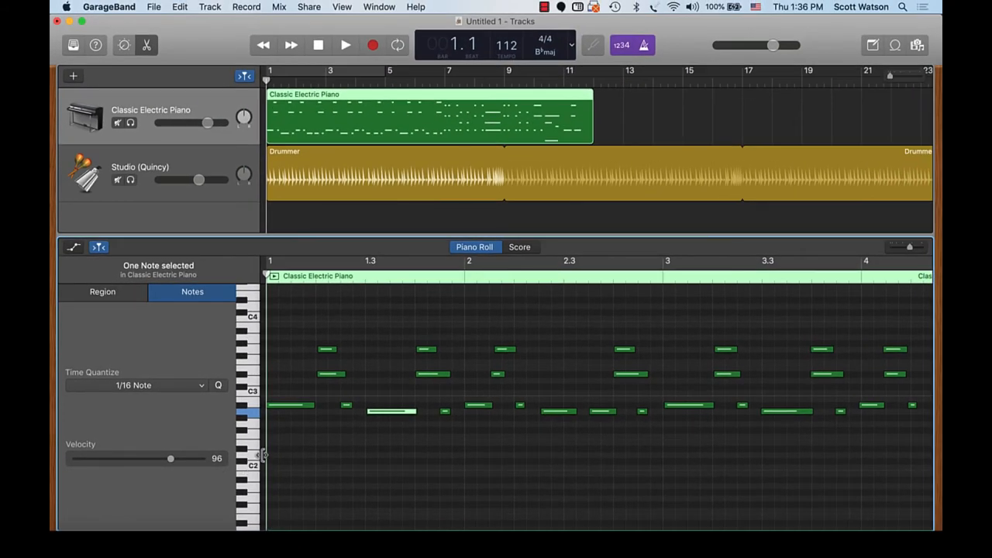
- Play back the edits, then move the D#3 note to 2.1.3.1 and replay
{"action": "left_click", "coordinate": [345, 44]}
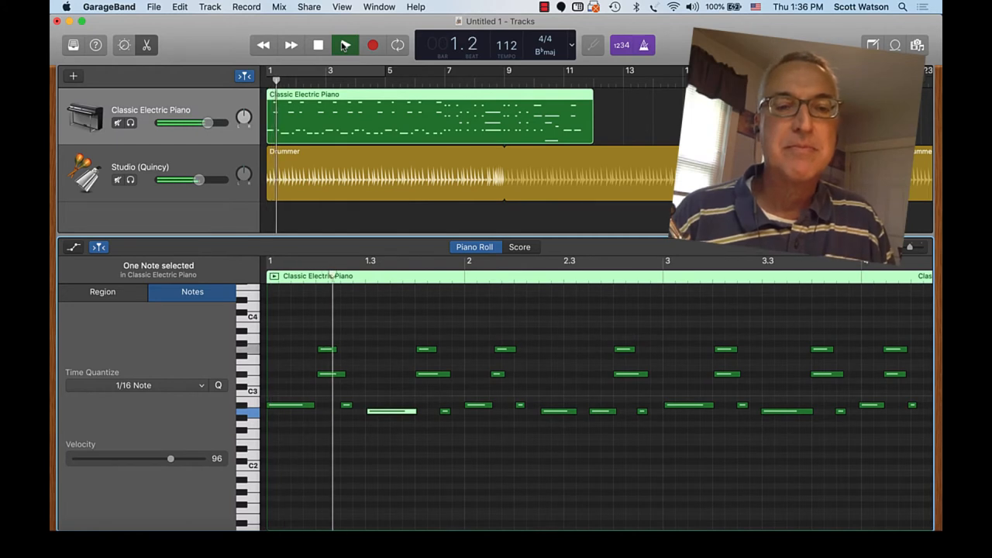
{"action": "left_click", "coordinate": [345, 44]}
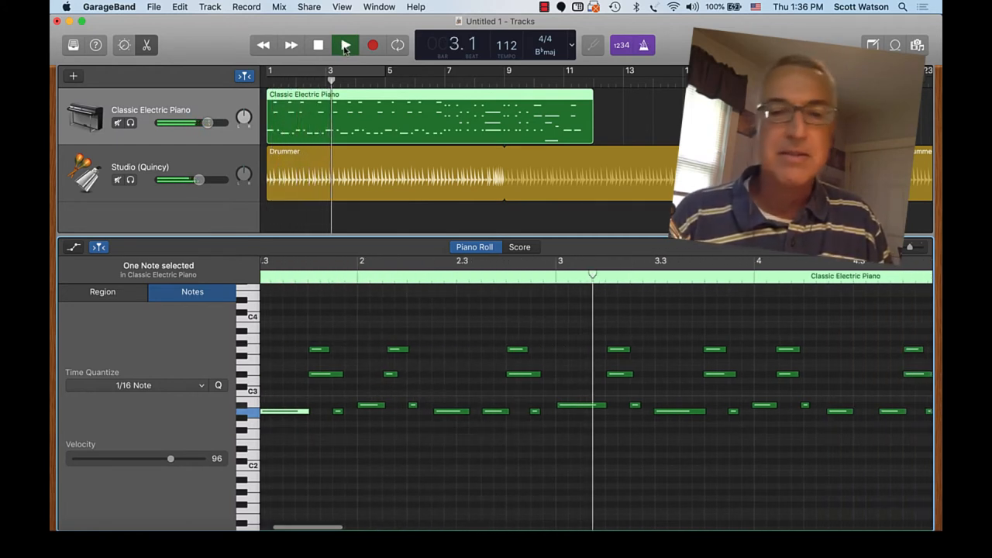
{"action": "left_click", "coordinate": [346, 44]}
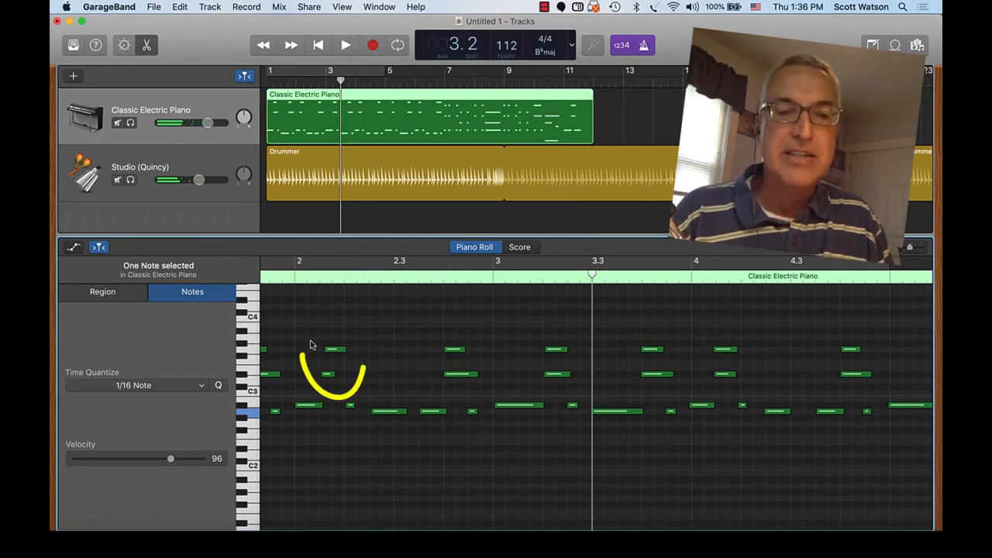
{"action": "left_click", "coordinate": [103, 291]}
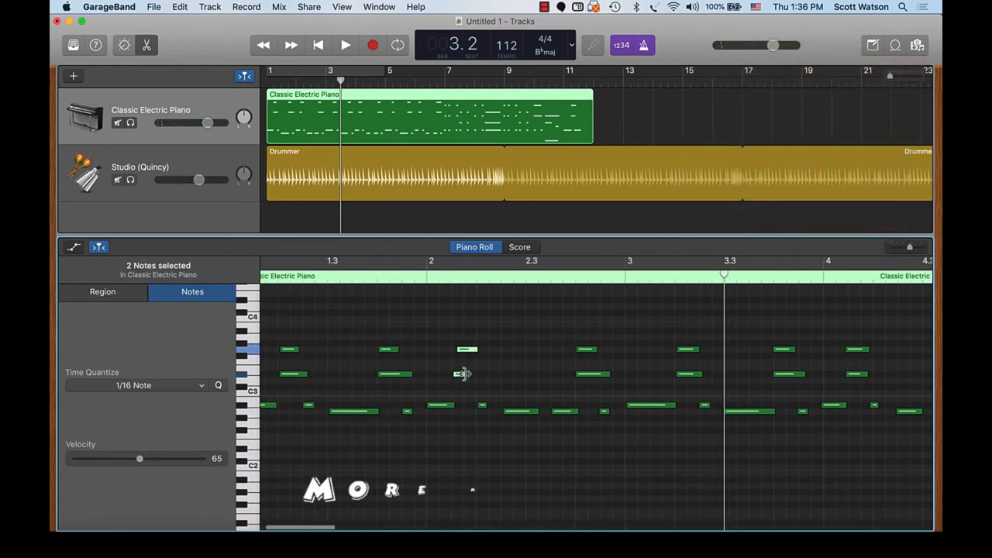
{"action": "left_click", "coordinate": [466, 375]}
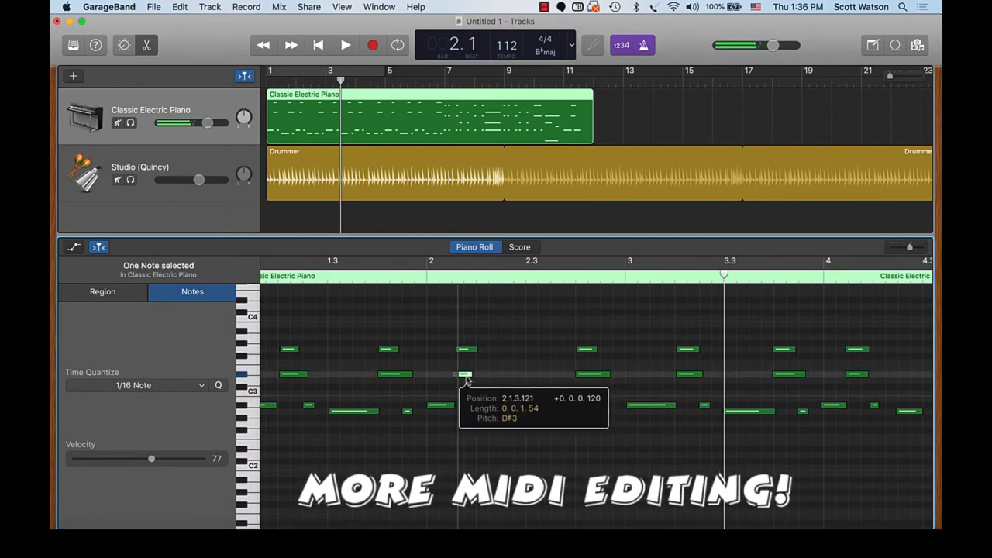
{"action": "left_click", "coordinate": [345, 44]}
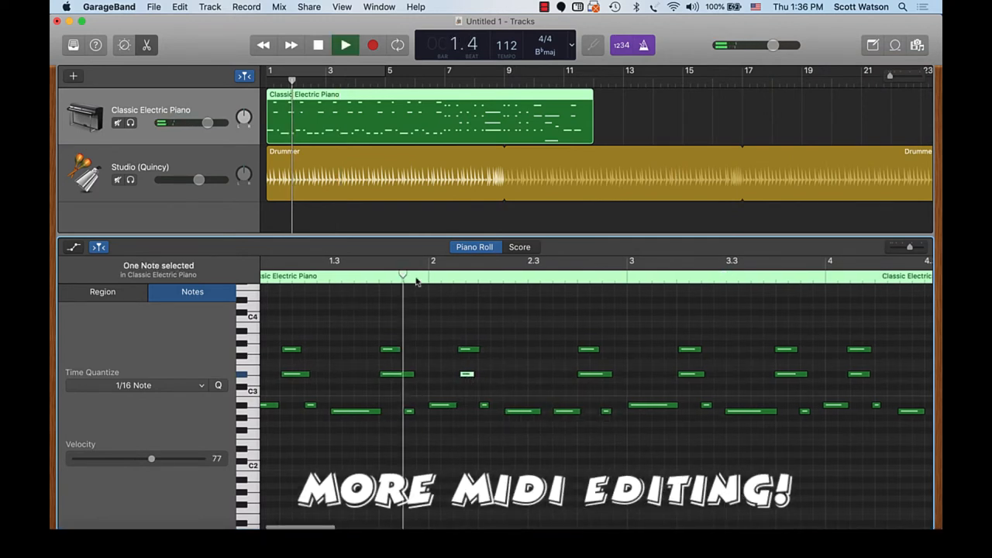
{"action": "left_click", "coordinate": [345, 44]}
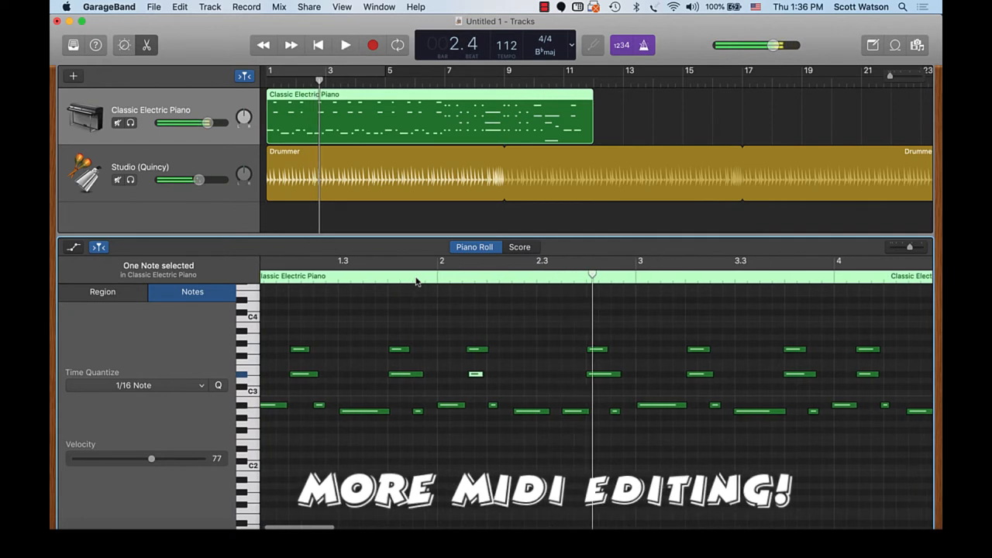
{"action": "left_click", "coordinate": [102, 291]}
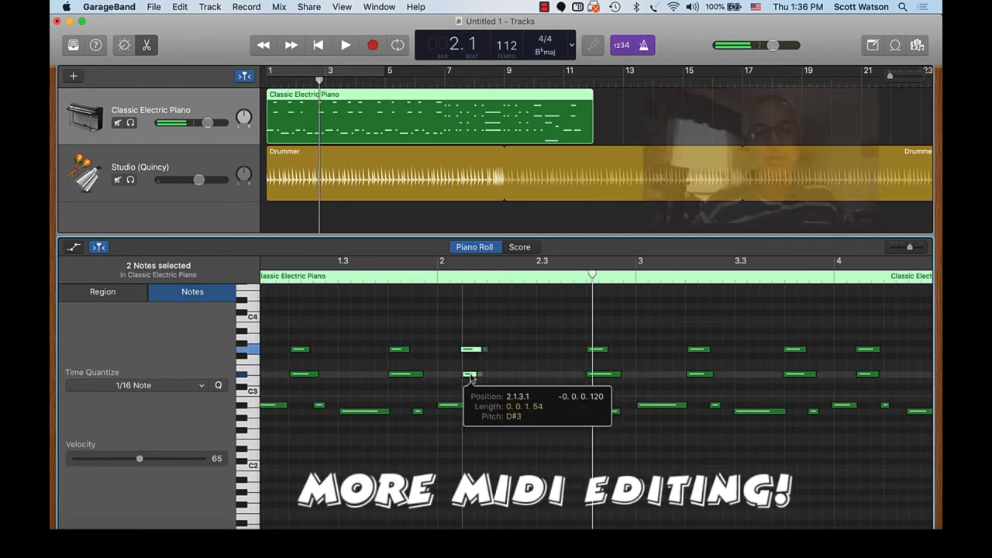
{"action": "left_click", "coordinate": [345, 44]}
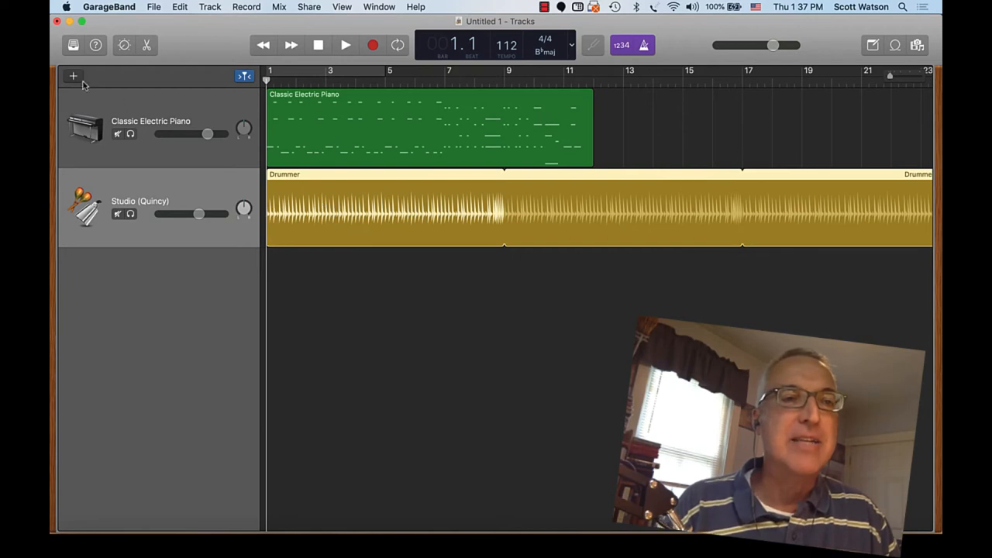
- Add a Software Instrument track with Bass > Upright Studio Bass, then hide the Library
{"action": "left_click", "coordinate": [72, 75]}
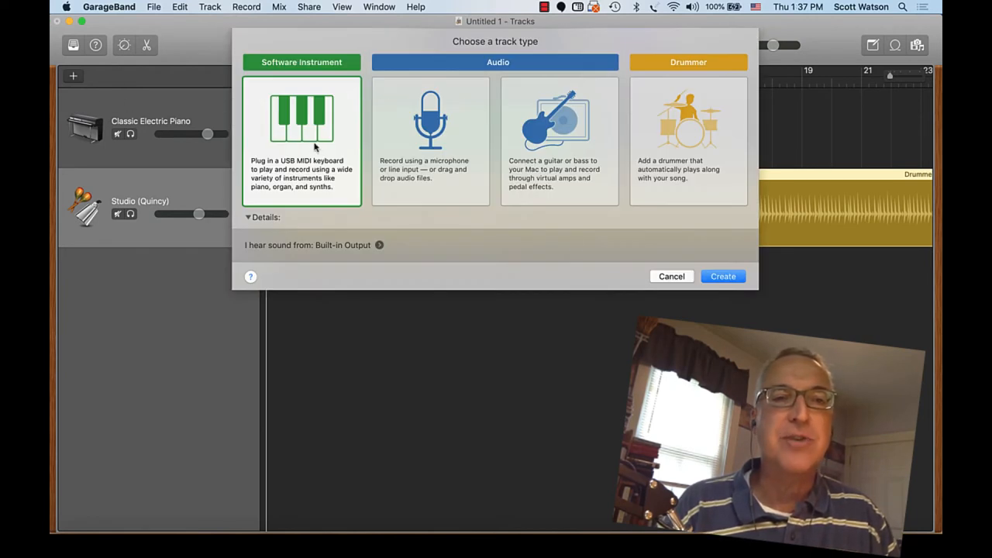
{"action": "left_click", "coordinate": [722, 276]}
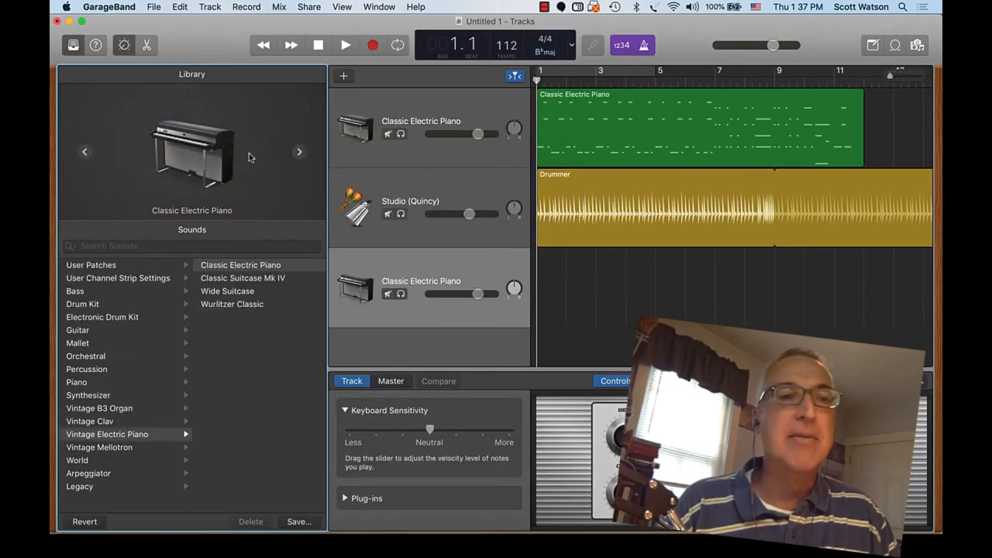
{"action": "mouse_move", "coordinate": [84, 338]}
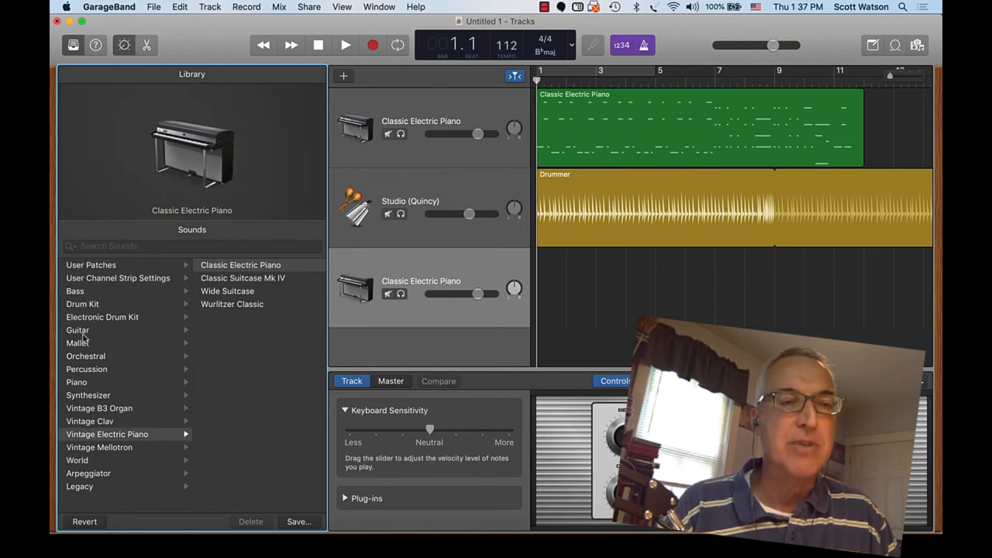
{"action": "left_click", "coordinate": [75, 291]}
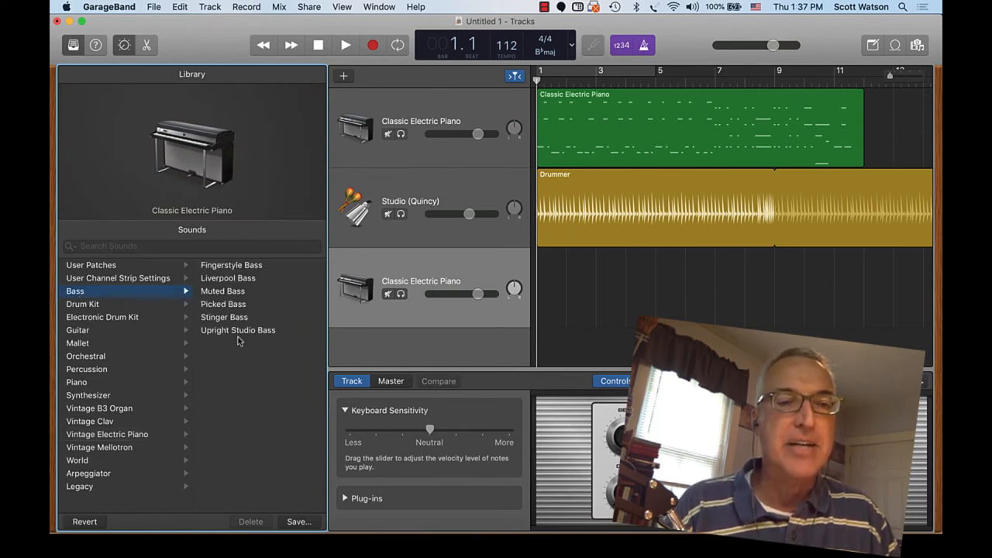
{"action": "left_click", "coordinate": [238, 330]}
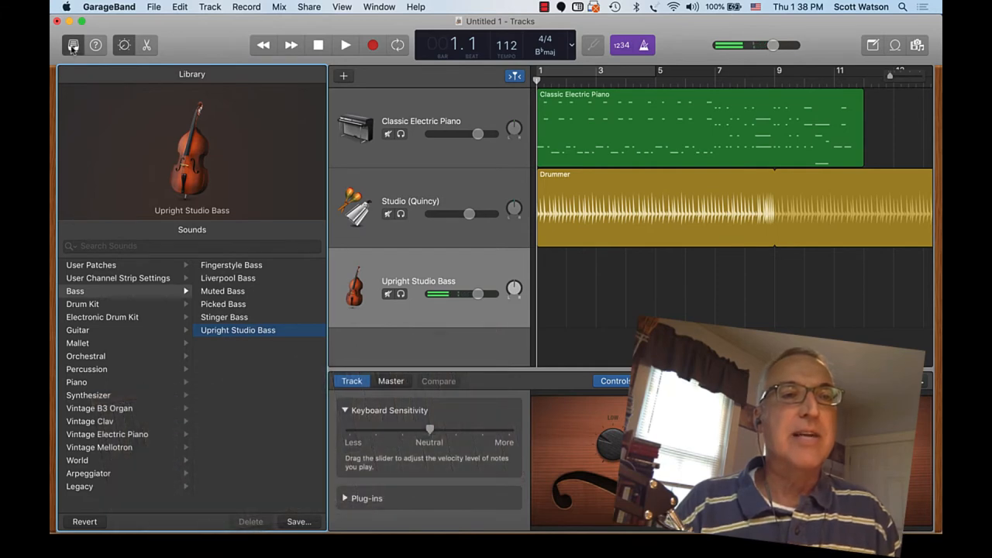
{"action": "left_click", "coordinate": [73, 45]}
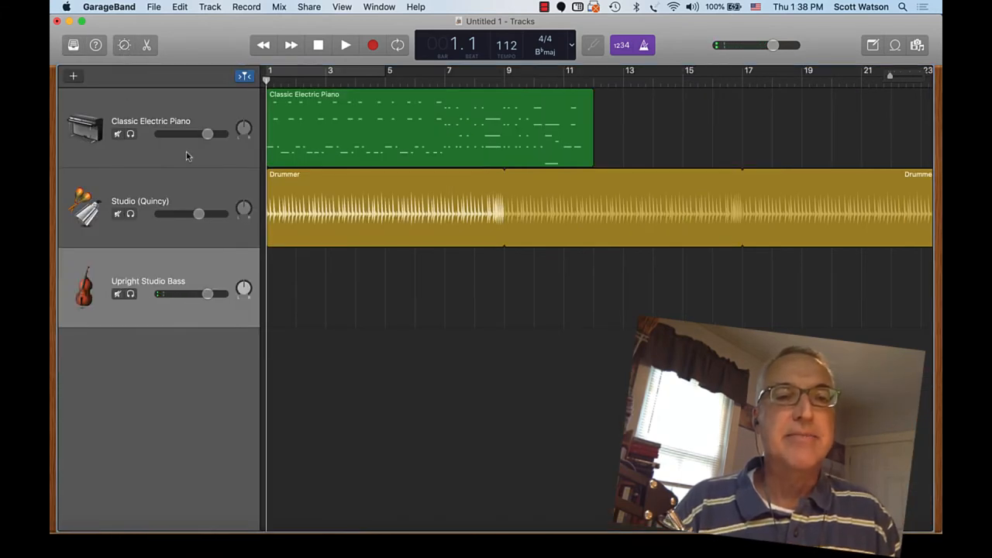
{"action": "mouse_move", "coordinate": [175, 271]}
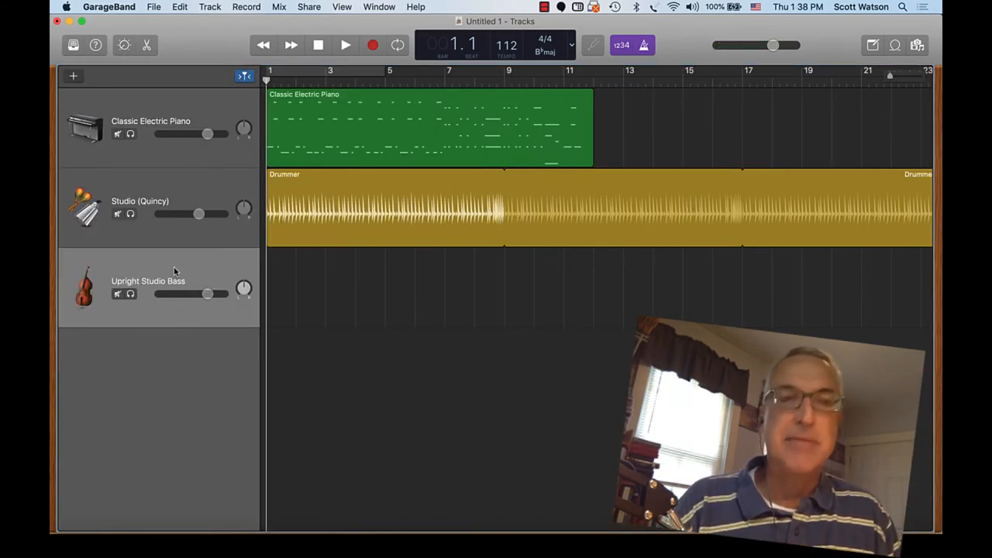
- Record a bass part on the Upright Studio Bass track and play it with the piano
{"action": "left_click", "coordinate": [373, 44]}
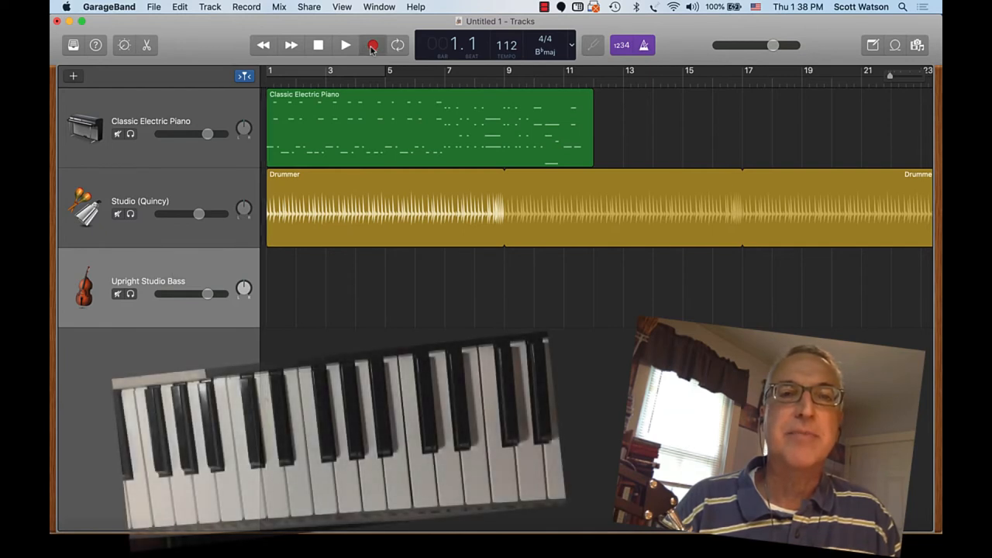
{"action": "left_click", "coordinate": [373, 44]}
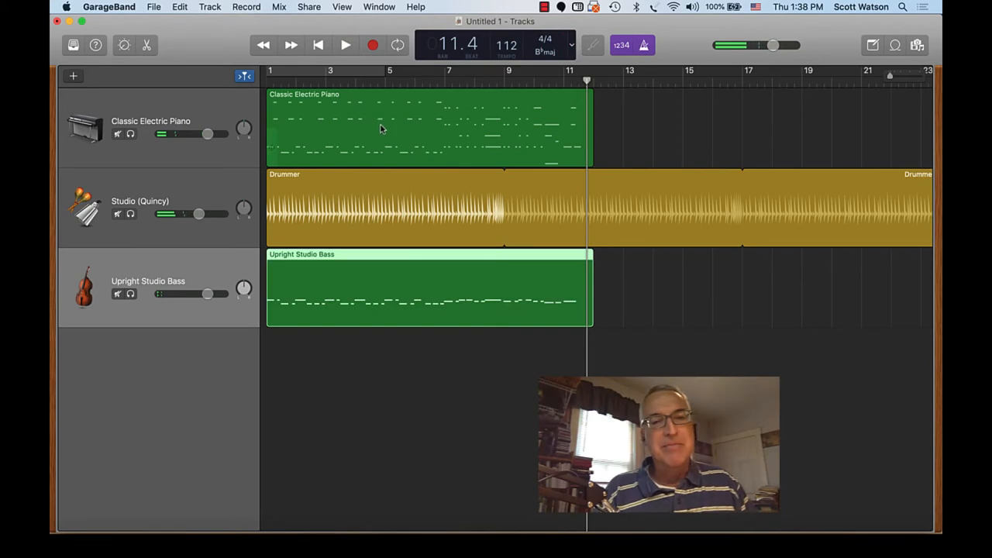
{"action": "left_click", "coordinate": [317, 44]}
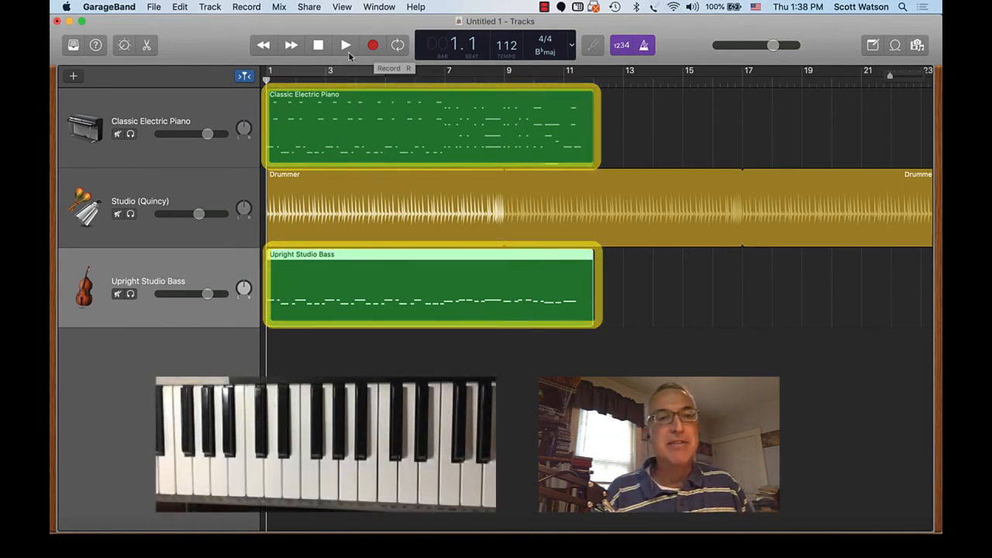
{"action": "left_click", "coordinate": [346, 45]}
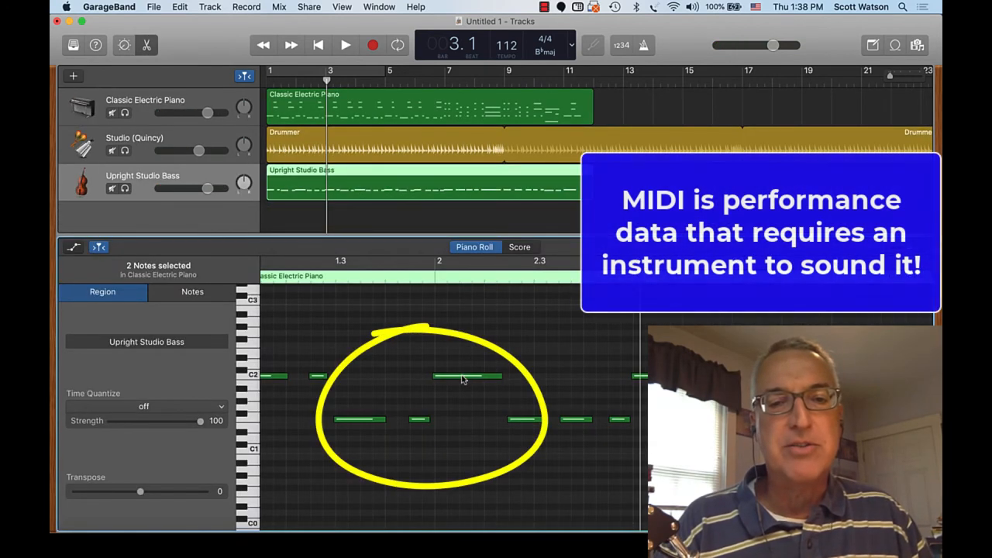
- Open the bass region's notes, then move the piano region to the bass track and the bass region to the piano track
{"action": "left_click", "coordinate": [461, 378]}
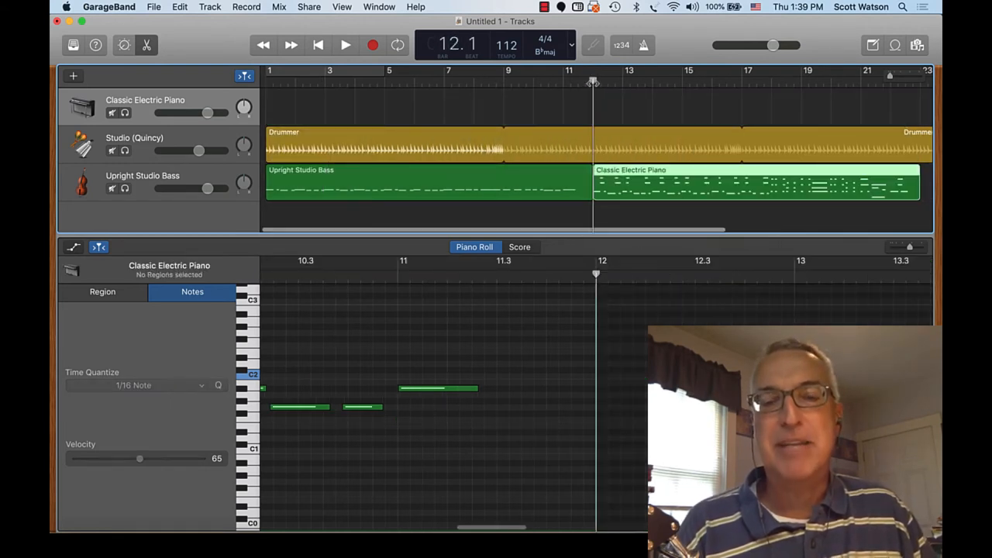
{"action": "left_click", "coordinate": [345, 45]}
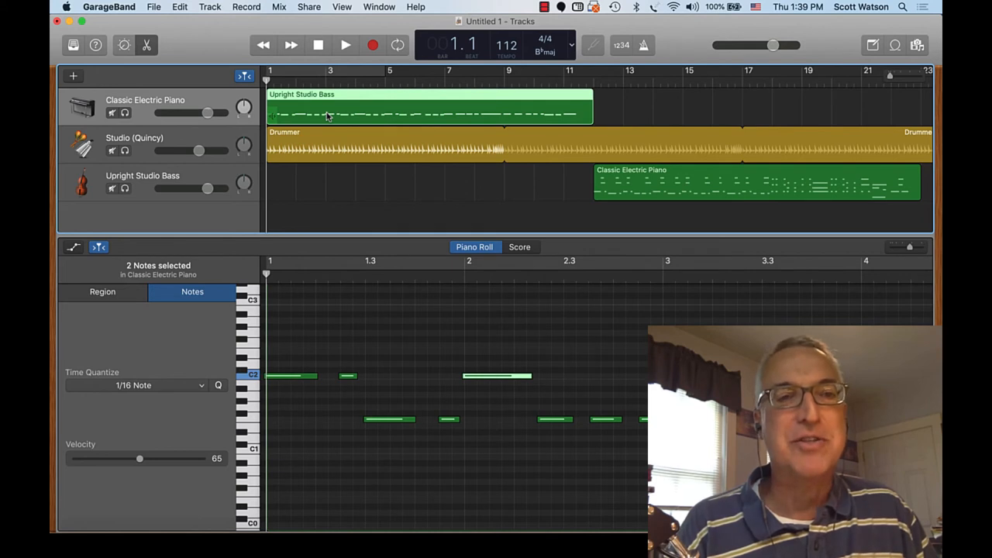
{"action": "left_click", "coordinate": [345, 45]}
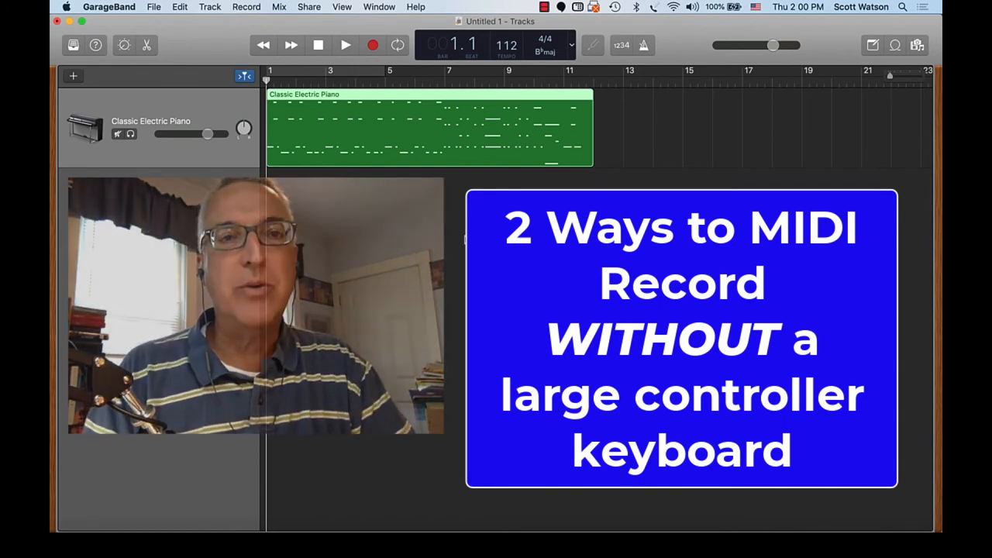
- Show the on-screen keyboard from the Window menu, try a key, then close it
{"action": "left_click", "coordinate": [379, 6]}
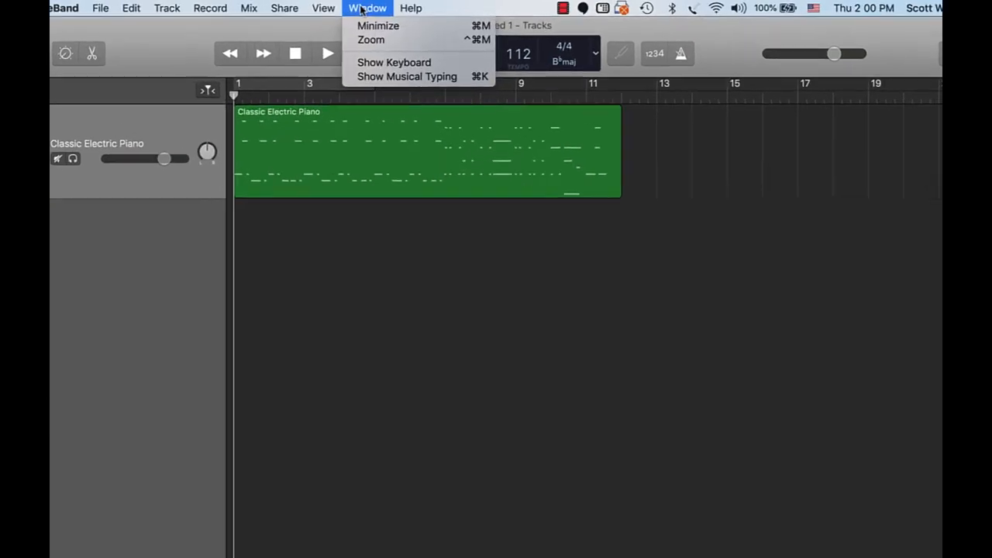
{"action": "left_click", "coordinate": [394, 62]}
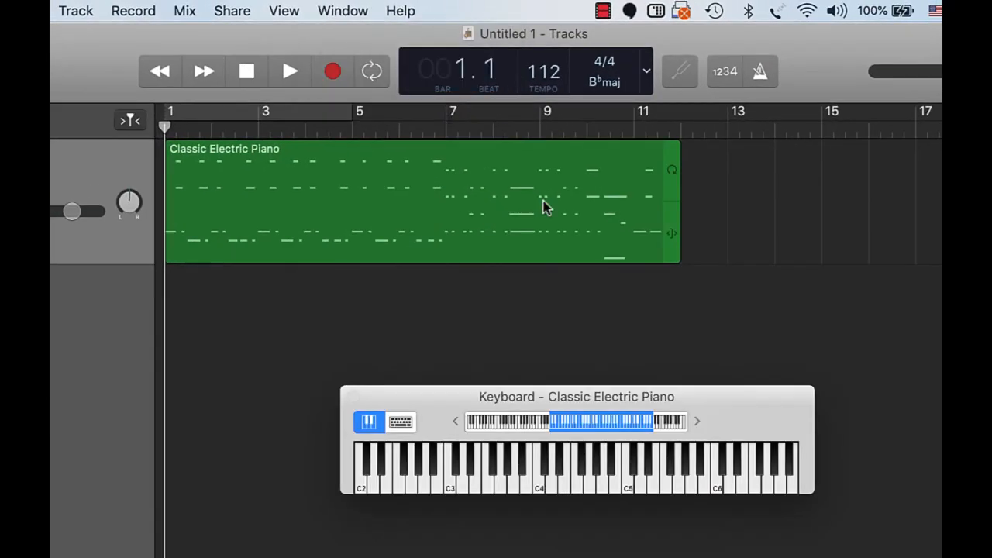
{"action": "left_click", "coordinate": [516, 469]}
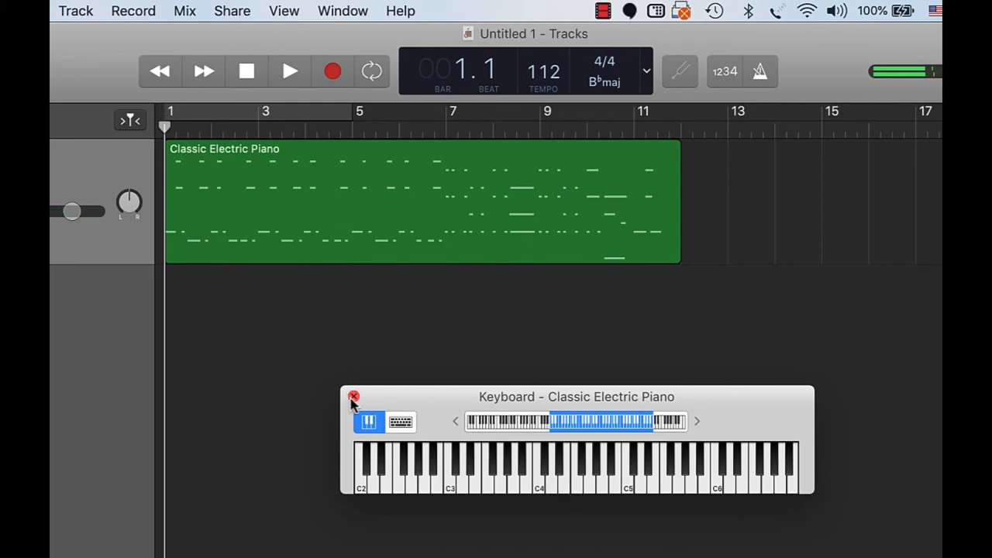
{"action": "left_click", "coordinate": [341, 10]}
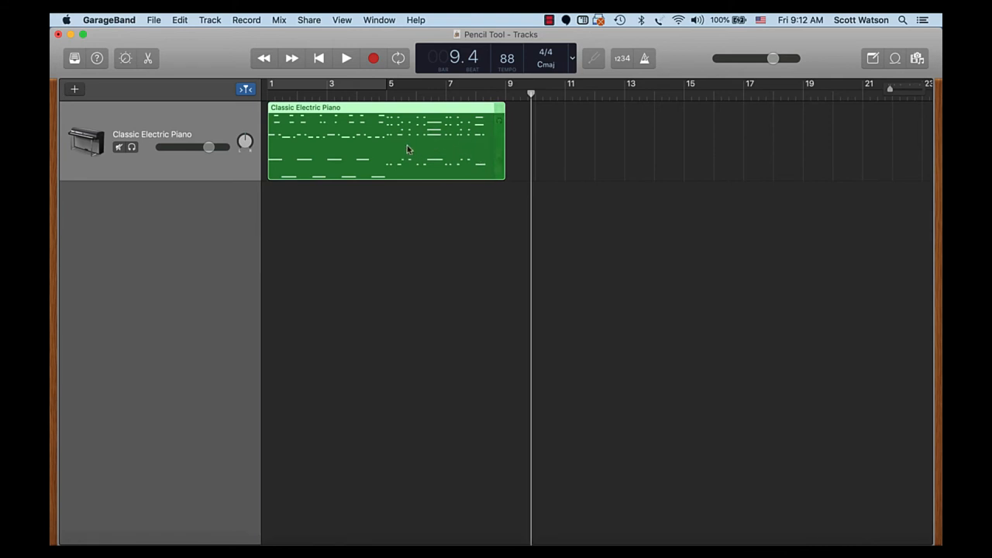
{"action": "mouse_move", "coordinate": [379, 129]}
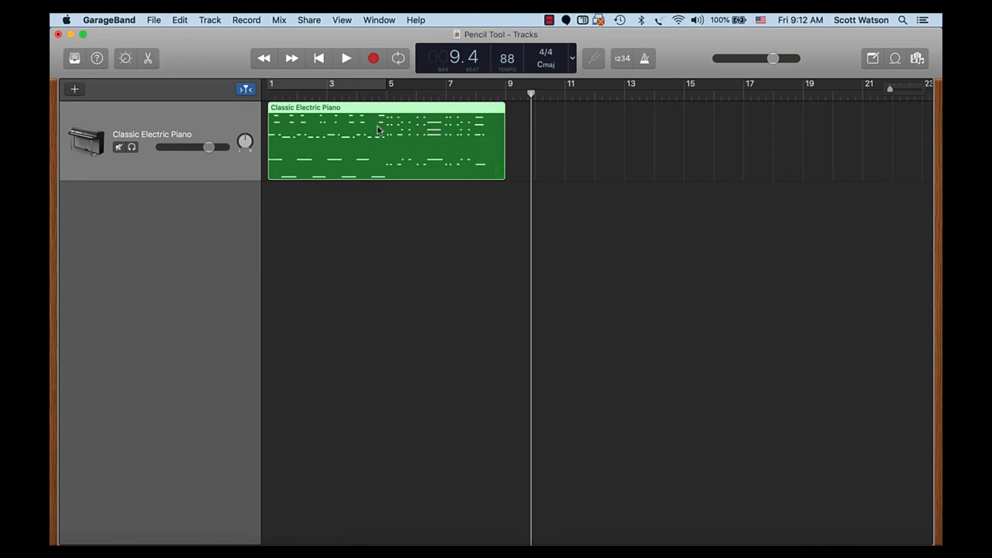
- Open the electric piano region in the Piano Roll and pencil a new note near bar 9.3
{"action": "double_click", "coordinate": [379, 139]}
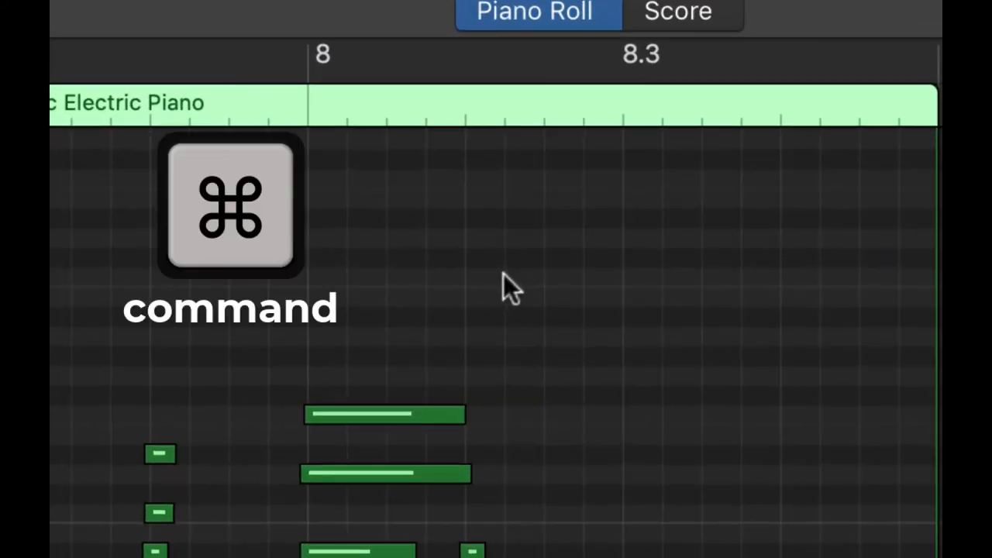
{"action": "mouse_move", "coordinate": [543, 285]}
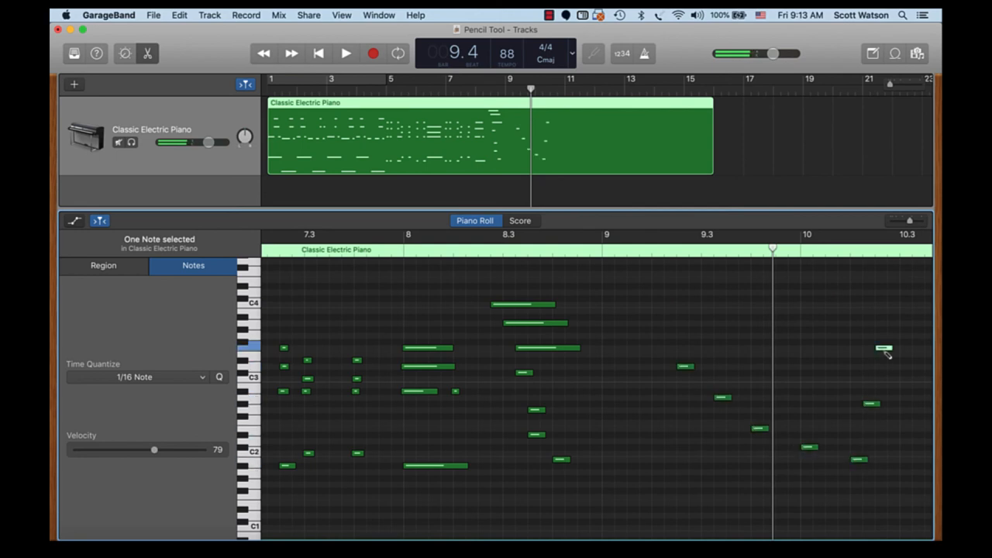
{"action": "left_click", "coordinate": [661, 348]}
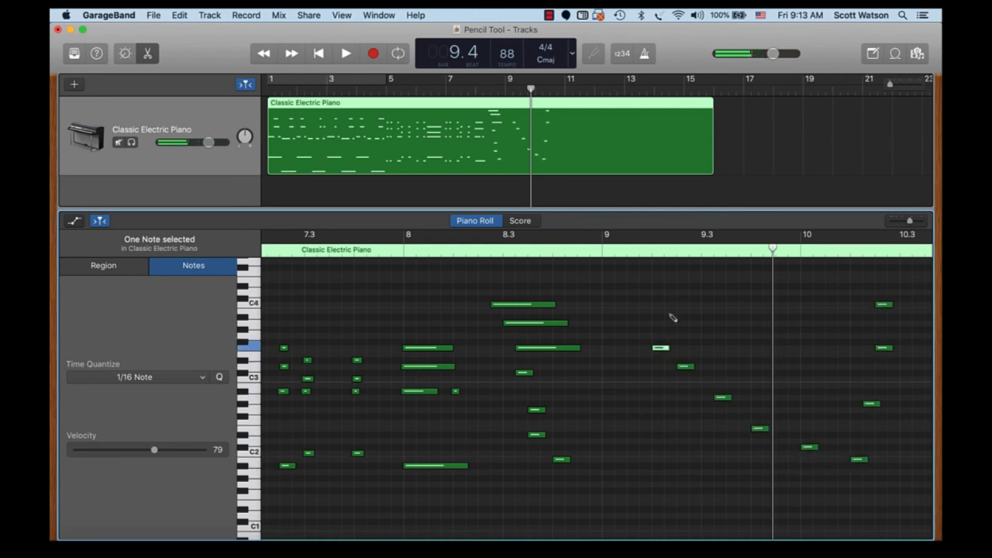